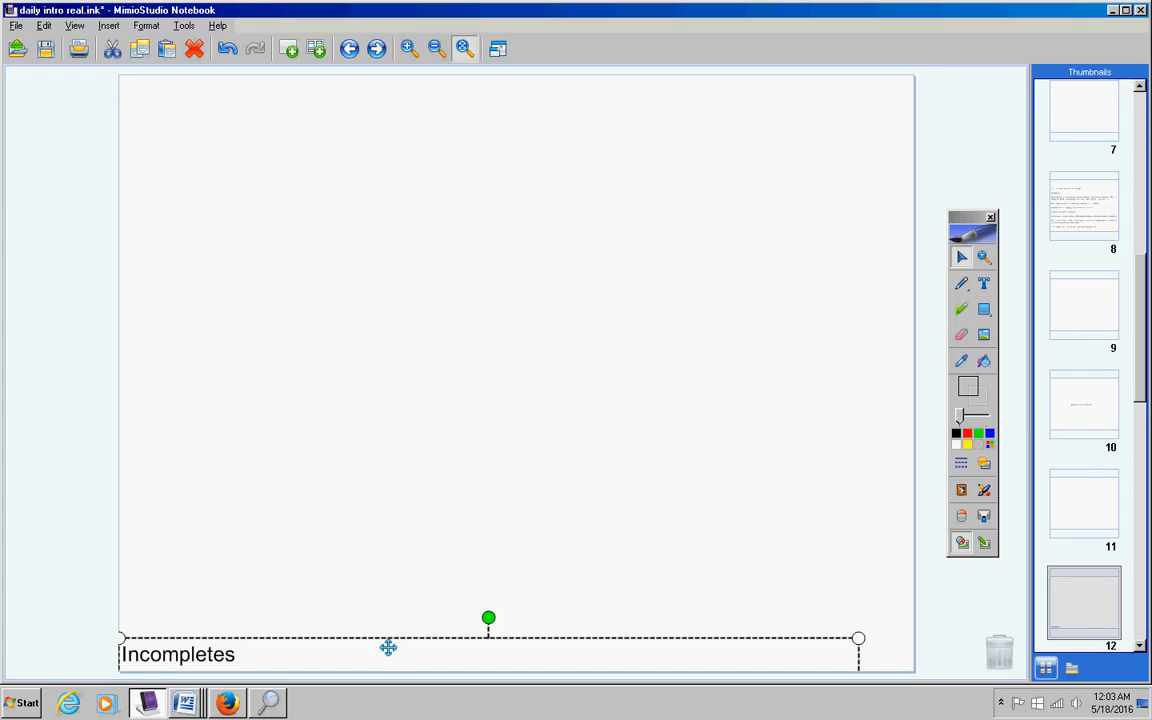
mouse_move(203, 715)
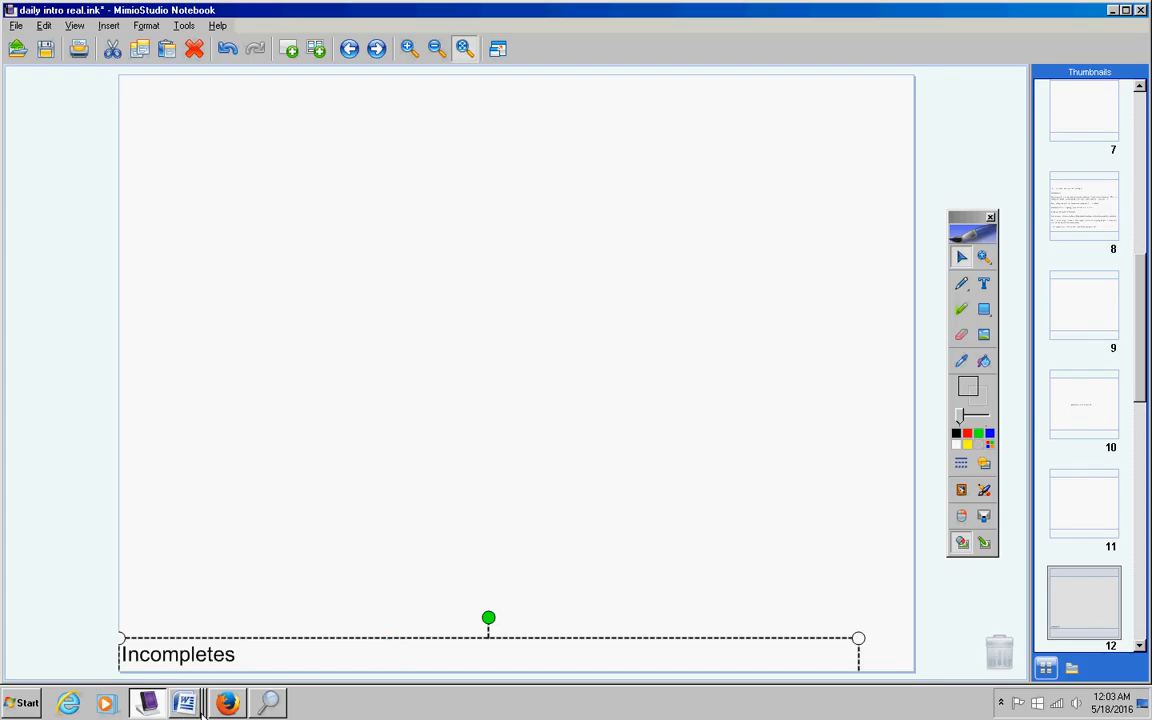
Add 'Today we will be retaking the factoring test.' and 'Skipping exam for referrals.' to Incompletes, then raise the box
click(184, 703)
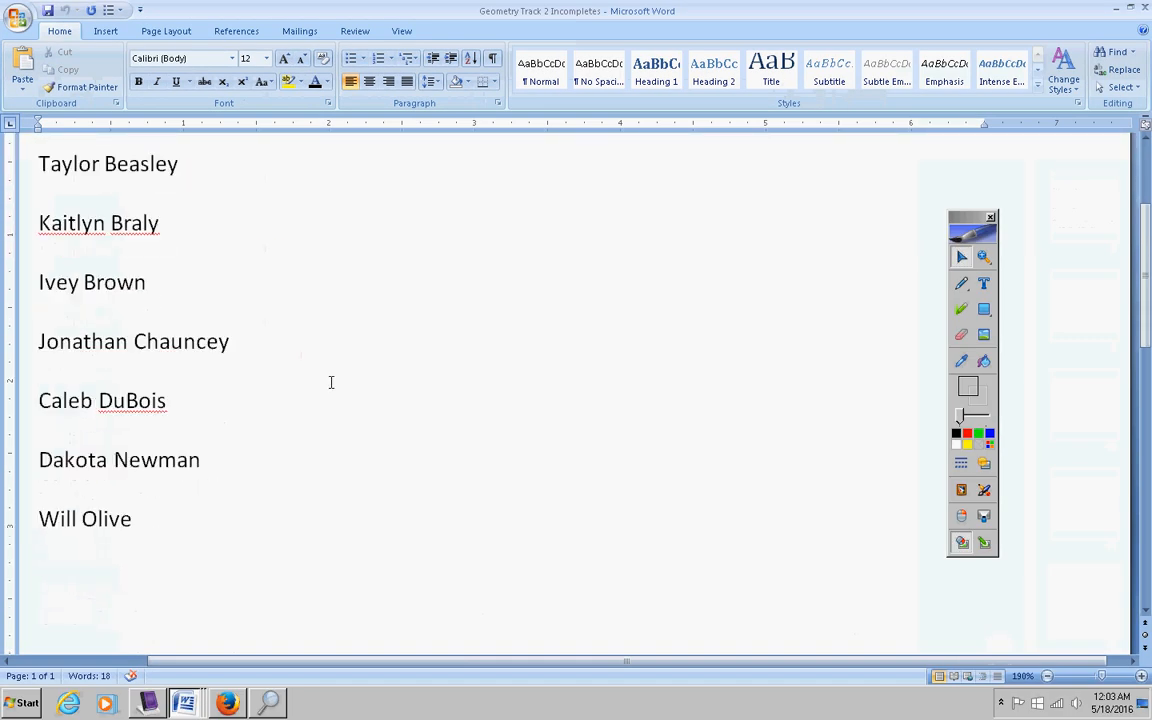
scroll(down, 3)
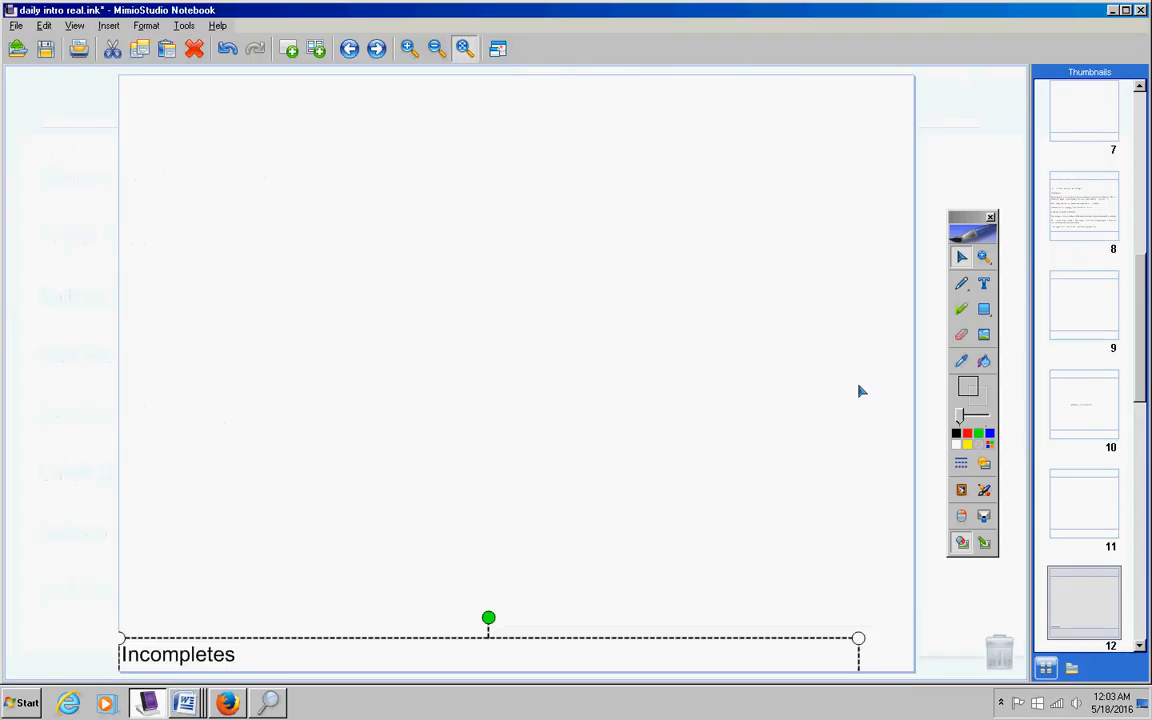
text(Today we will be retaking the factoring test.)
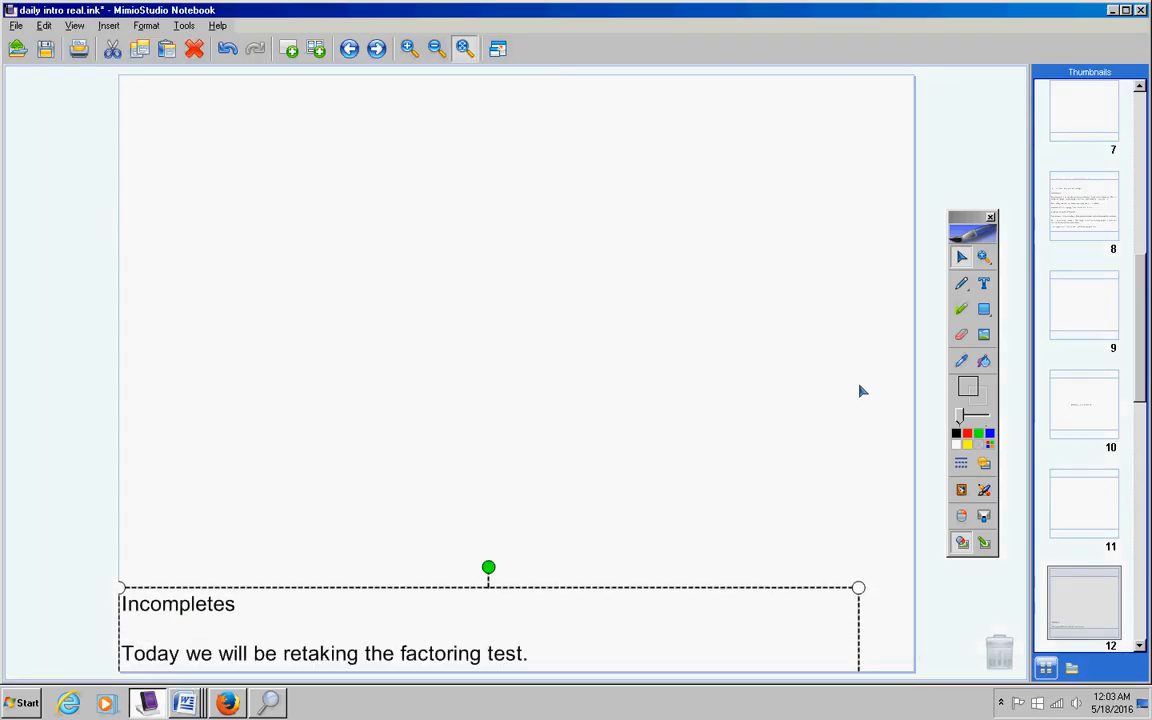
text(Skipping exam for referrals.)
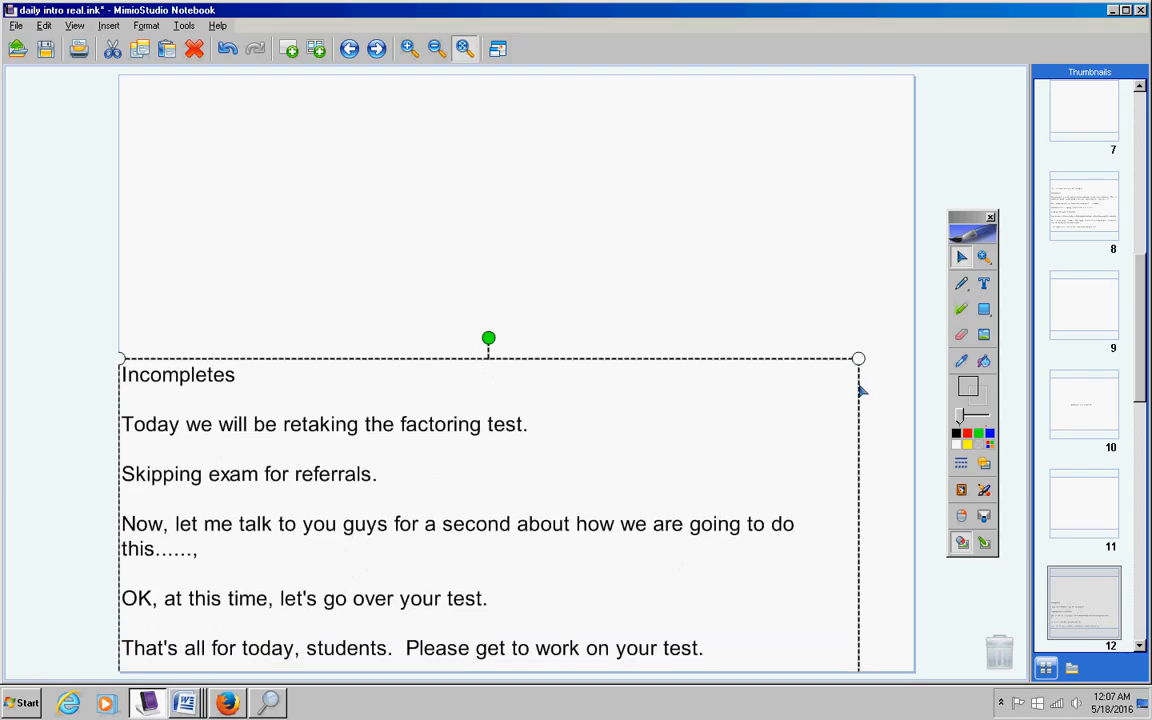
drag(489, 338, 489, 261)
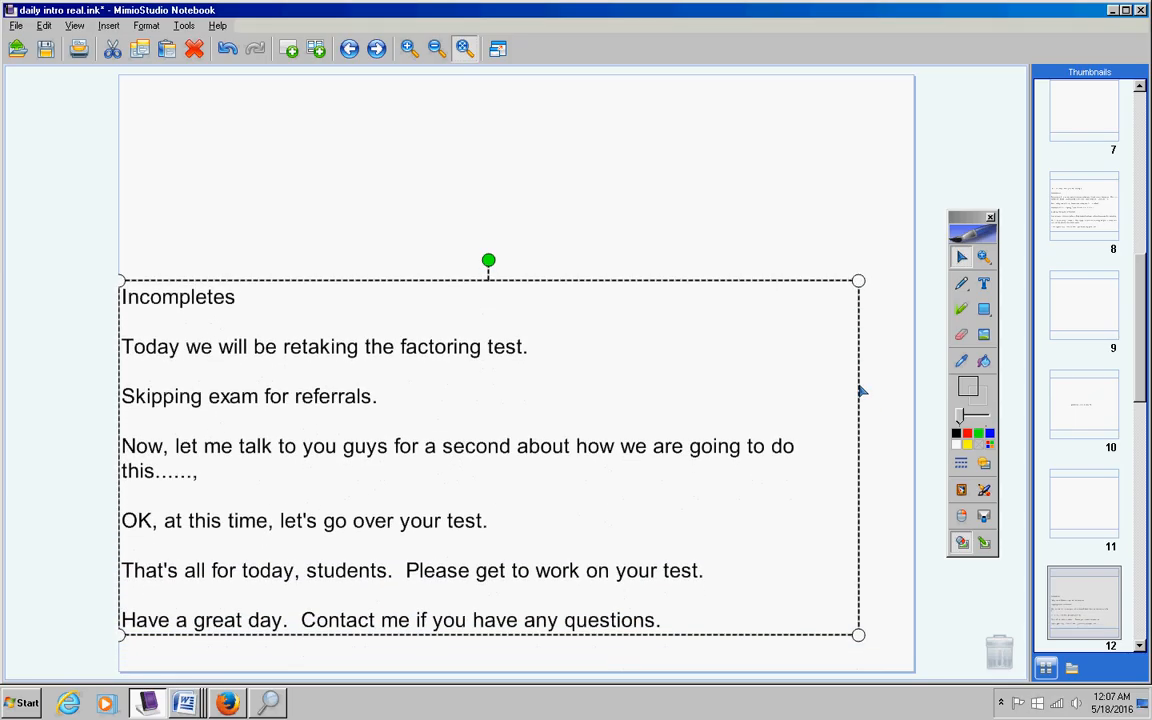